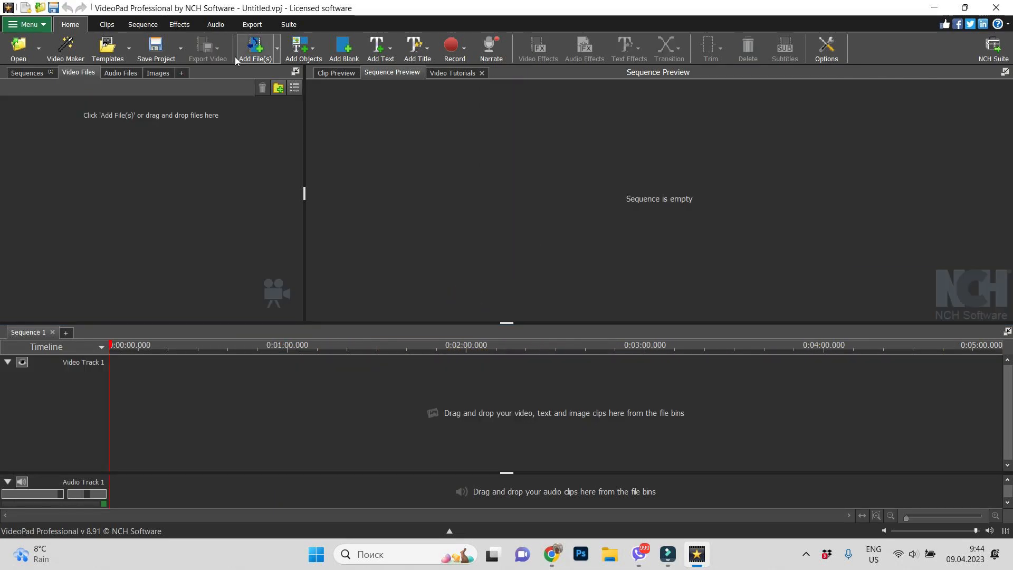
# Step: Import the lake photo 20220928_140442.jpg and the boat 3.jpg image
pyautogui.click(257, 44)
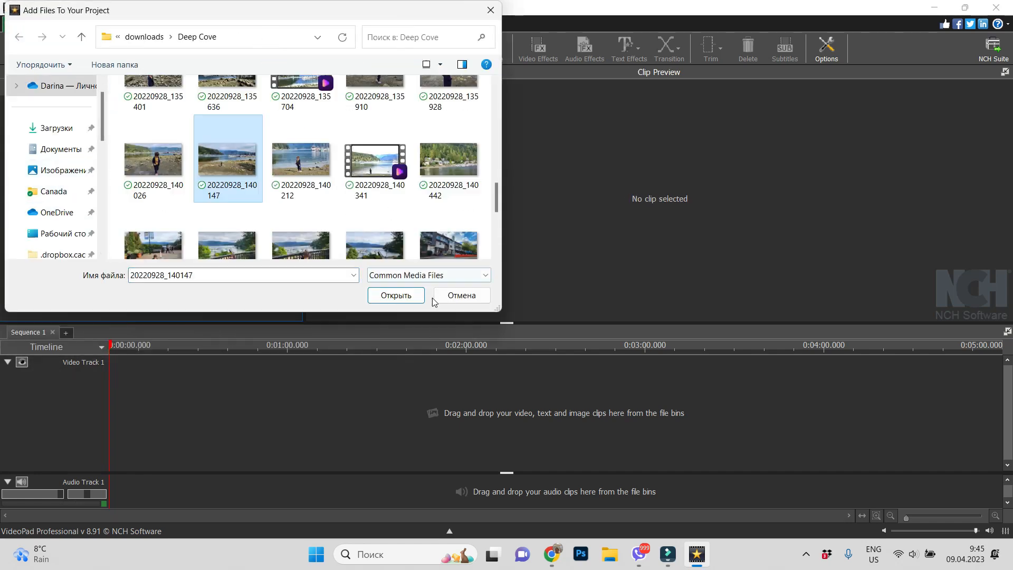
pyautogui.click(396, 295)
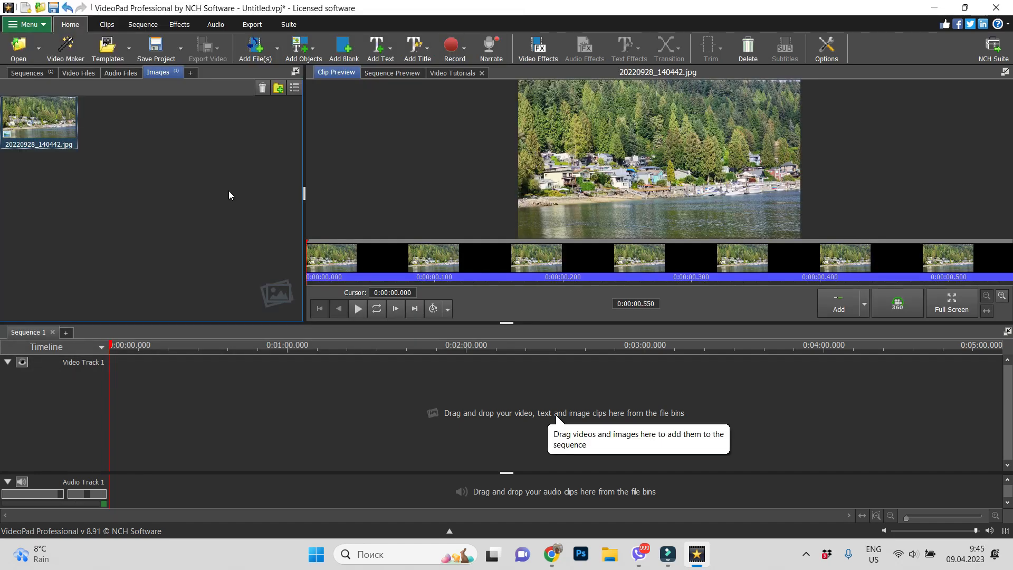
pyautogui.moveTo(829, 119)
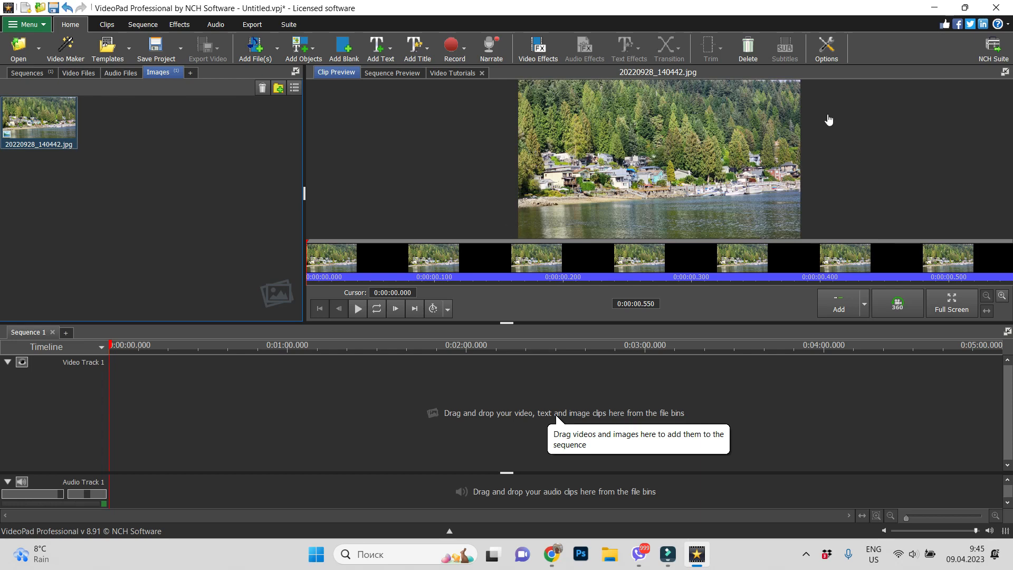
pyautogui.click(254, 43)
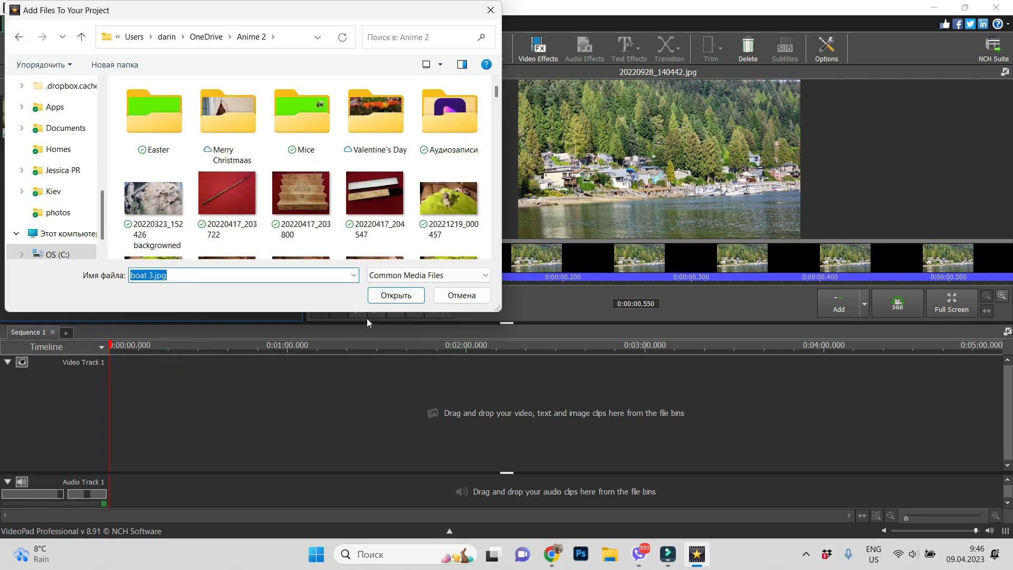
pyautogui.click(396, 295)
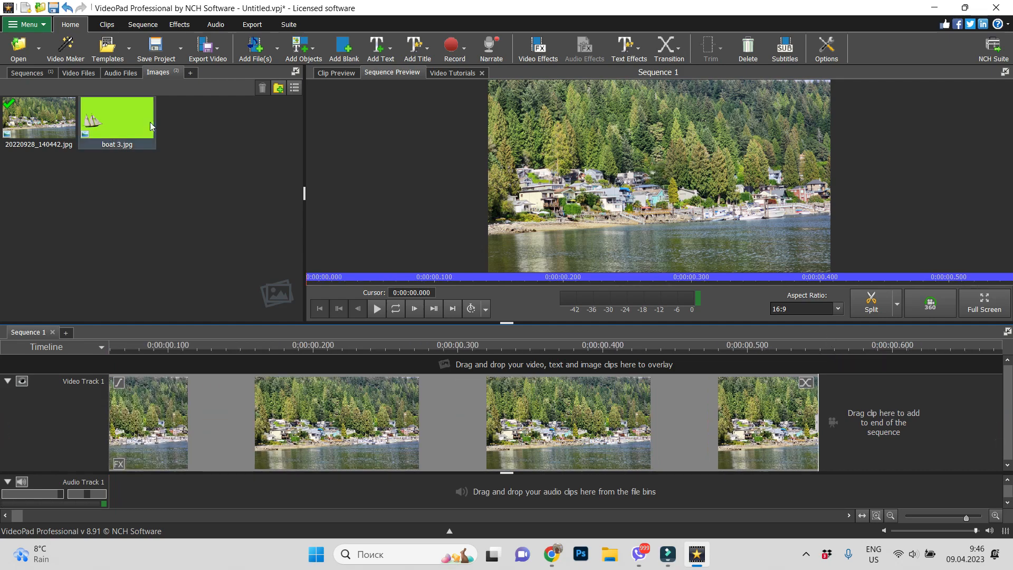
# Step: Drag boat 3.jpg onto a new Video Track 2 above the lake photo
pyautogui.moveTo(117, 116); pyautogui.dragTo(119, 381)
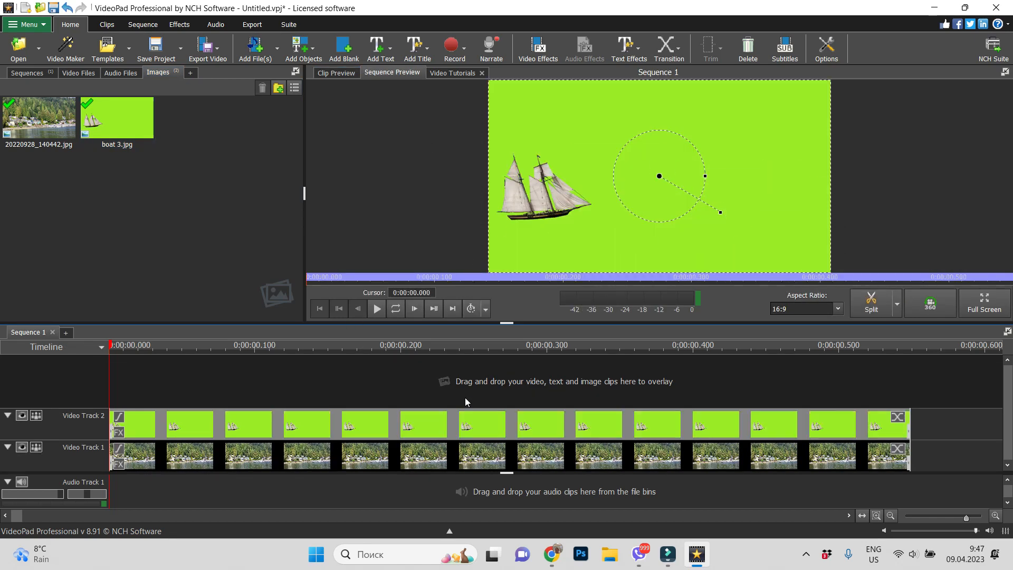
pyautogui.moveTo(263, 447)
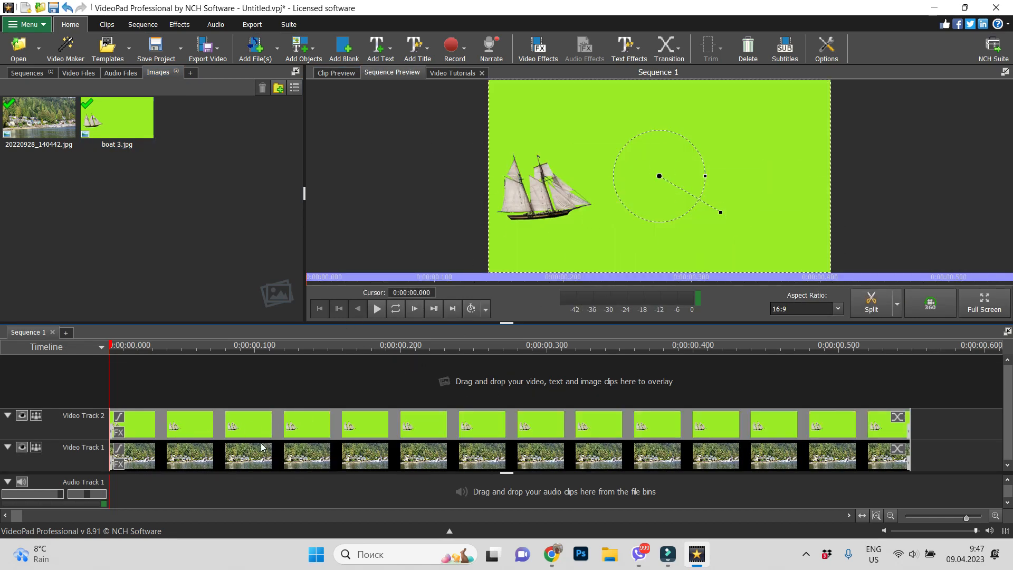
pyautogui.moveTo(182, 428)
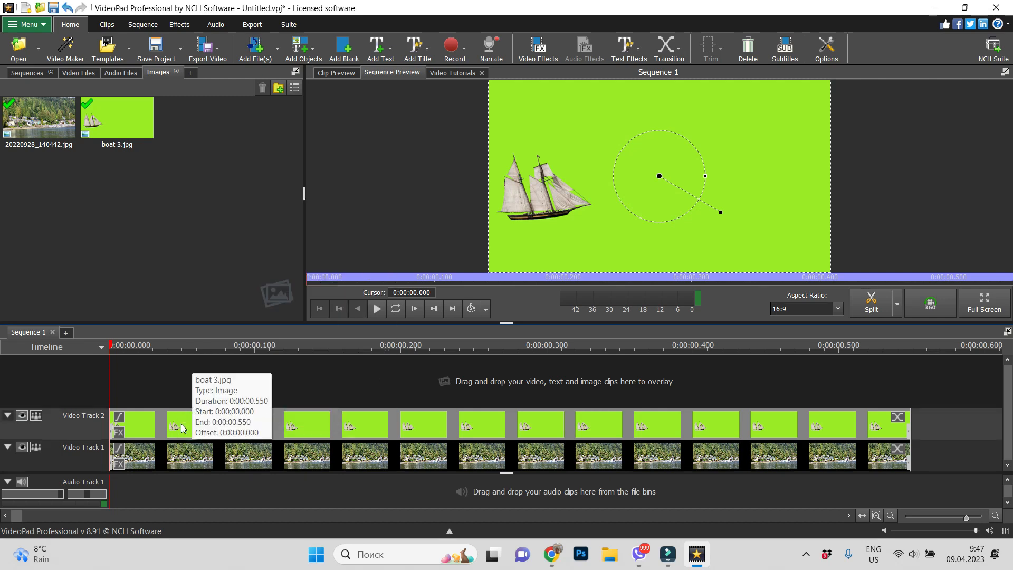
# Step: Add a Green Screen effect to the boat clip keyed to its lime background colour
pyautogui.rightClick(179, 426)
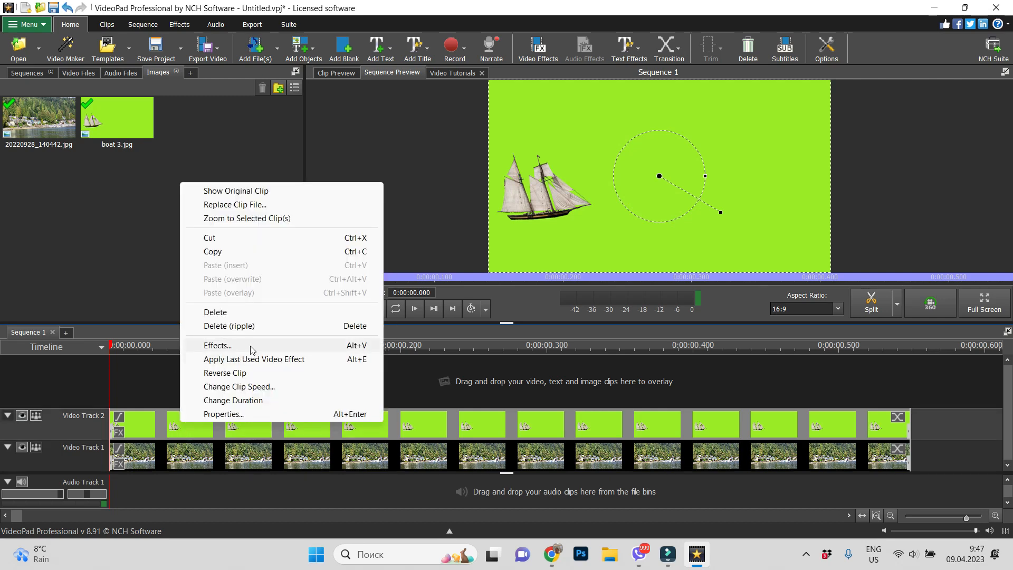
pyautogui.click(217, 345)
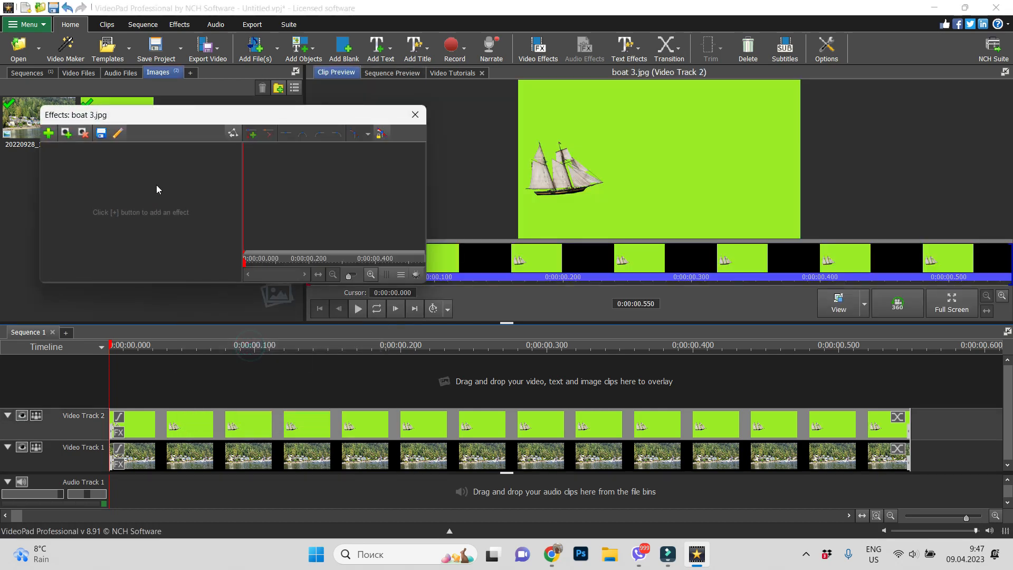
pyautogui.click(47, 134)
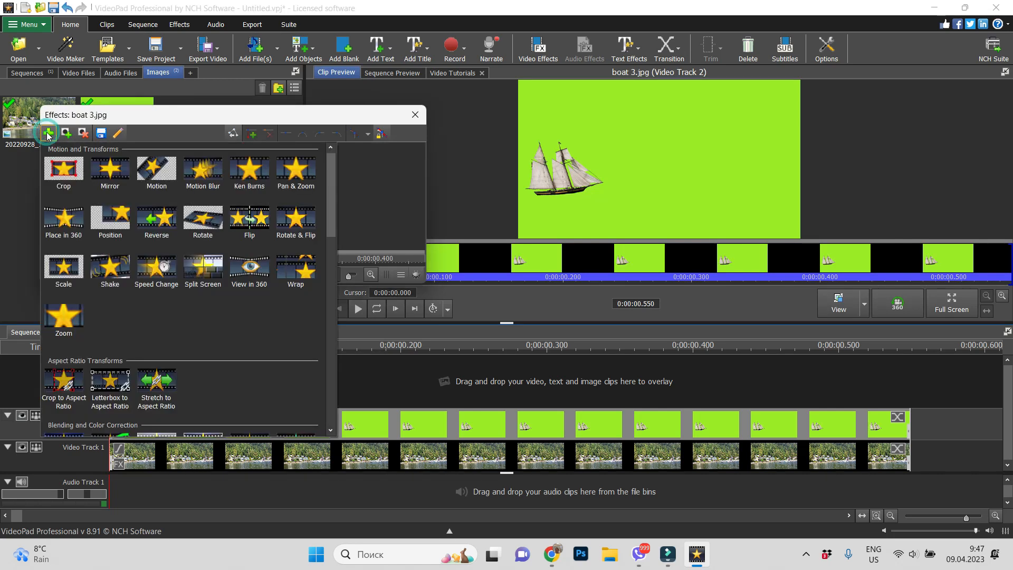
pyautogui.scroll(-3)
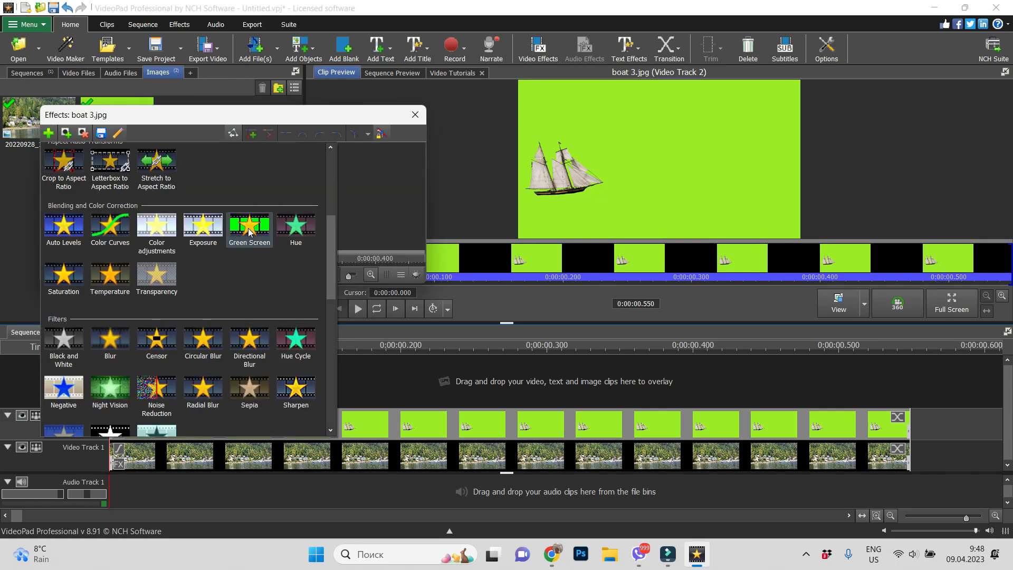
pyautogui.click(249, 225)
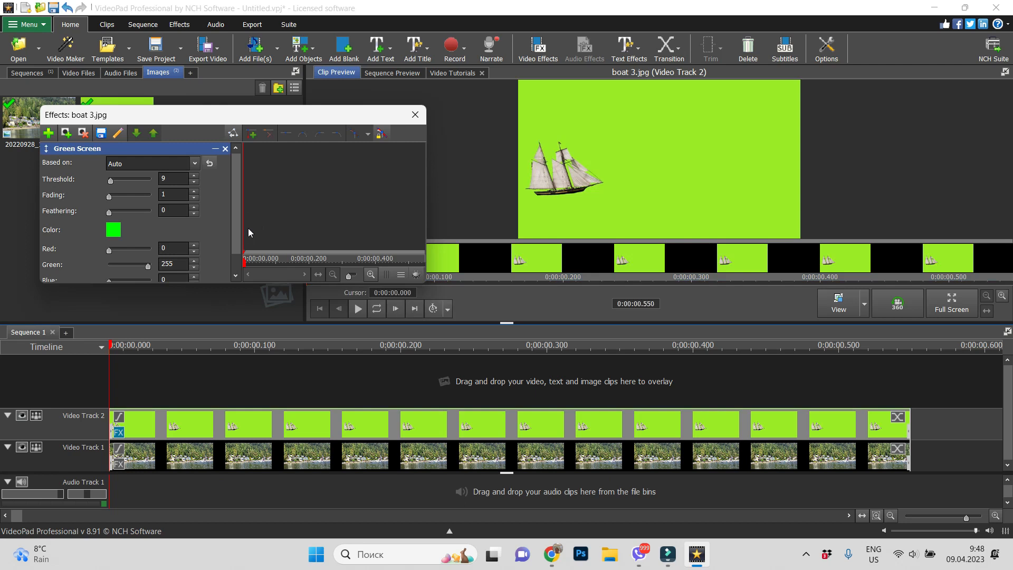
pyautogui.click(113, 229)
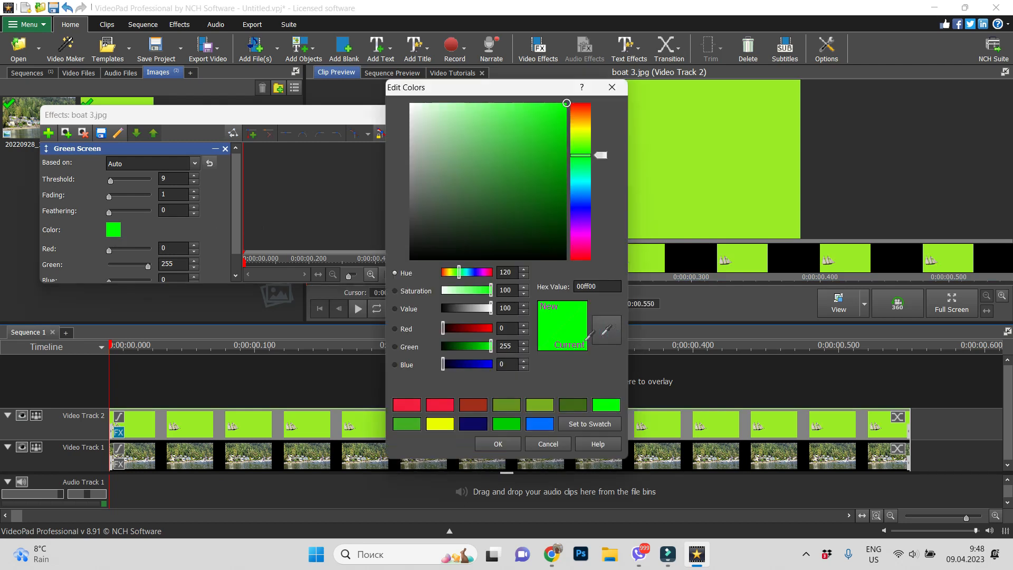
pyautogui.click(541, 114)
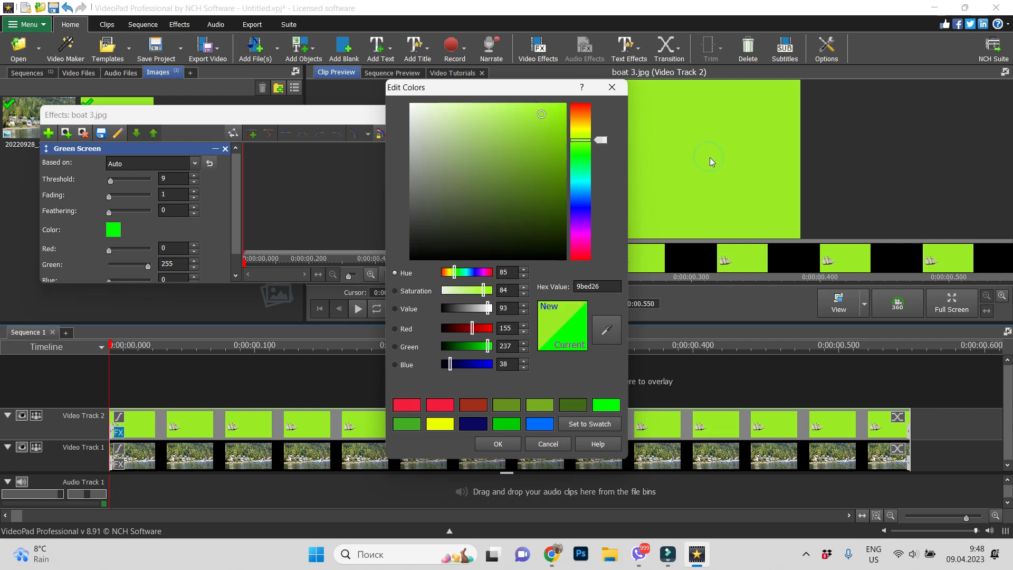
pyautogui.click(590, 424)
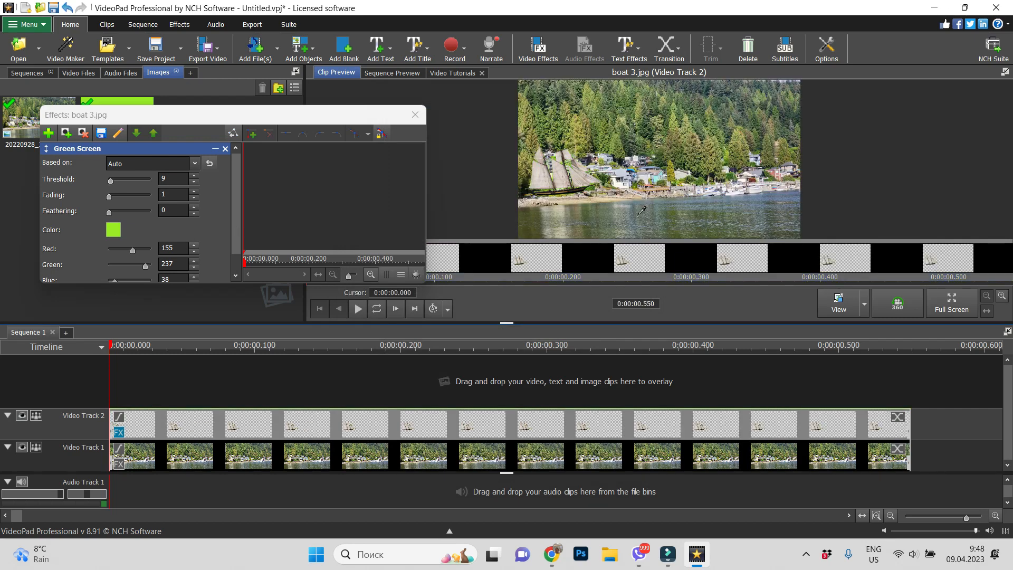
pyautogui.moveTo(658, 176)
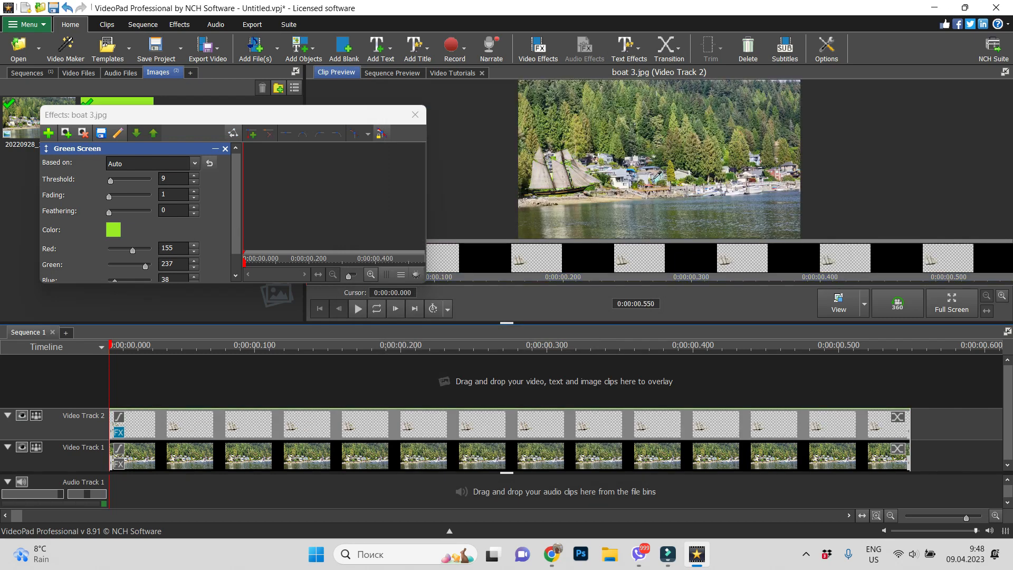
pyautogui.moveTo(635, 211)
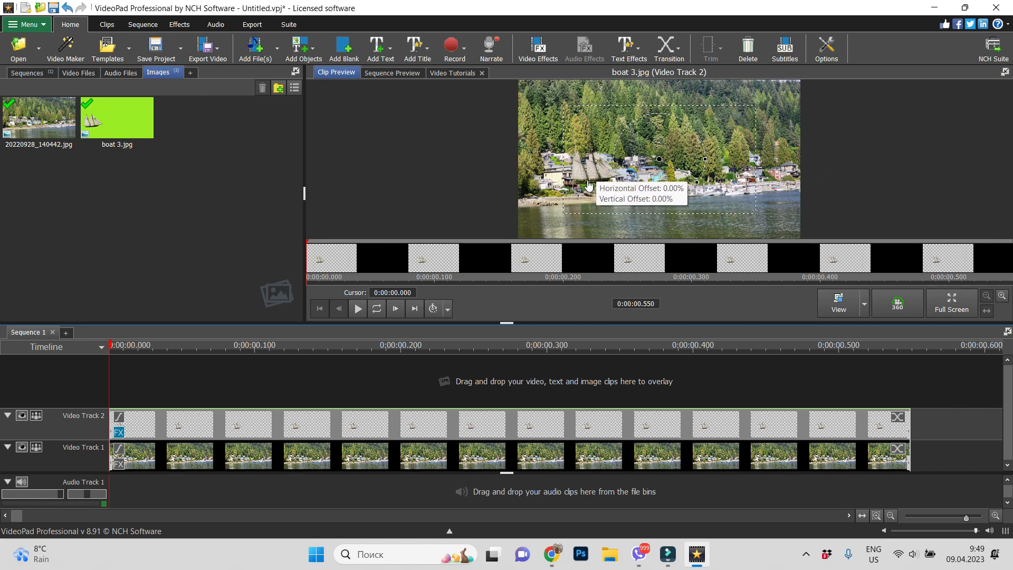
pyautogui.moveTo(288, 301)
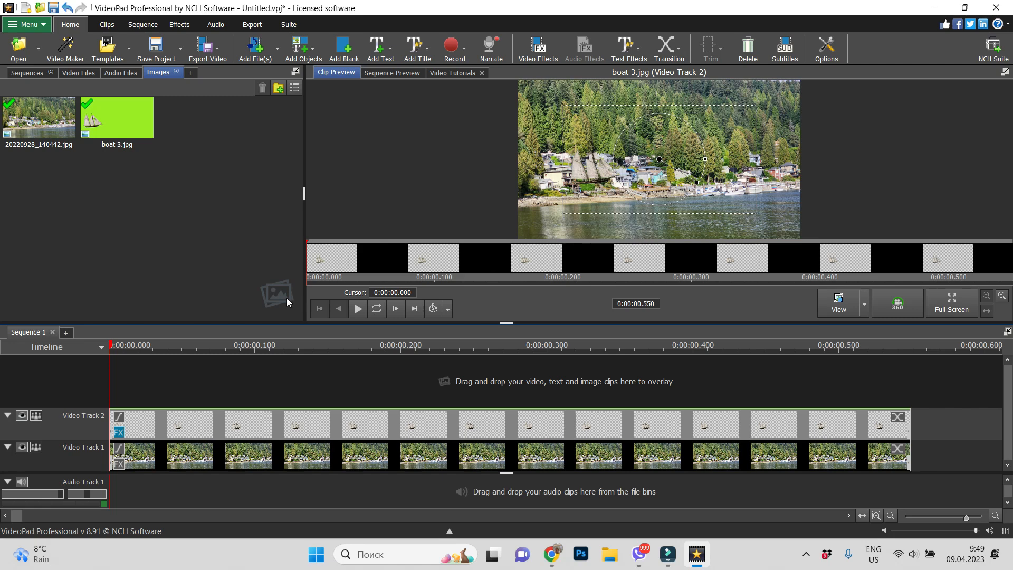
pyautogui.moveTo(559, 238)
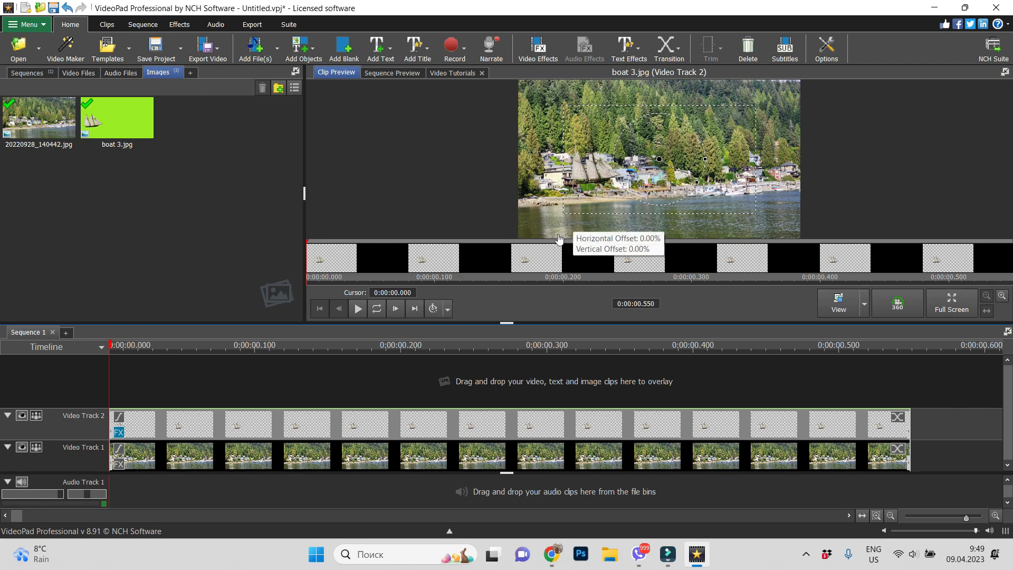
pyautogui.moveTo(356, 437)
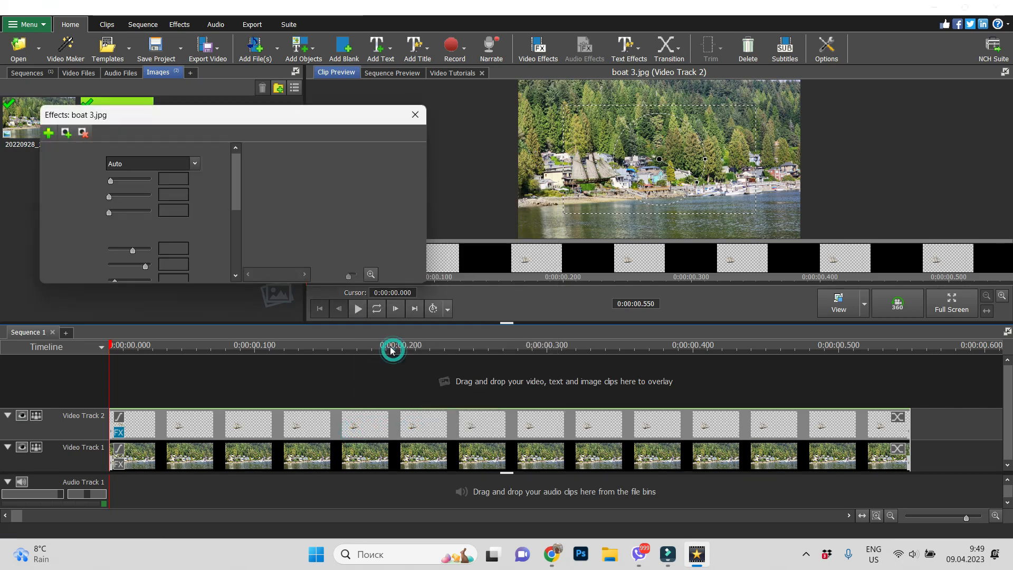
# Step: Move the boat to the lake's lower left and enable Position keyframe animation
pyautogui.click(49, 133)
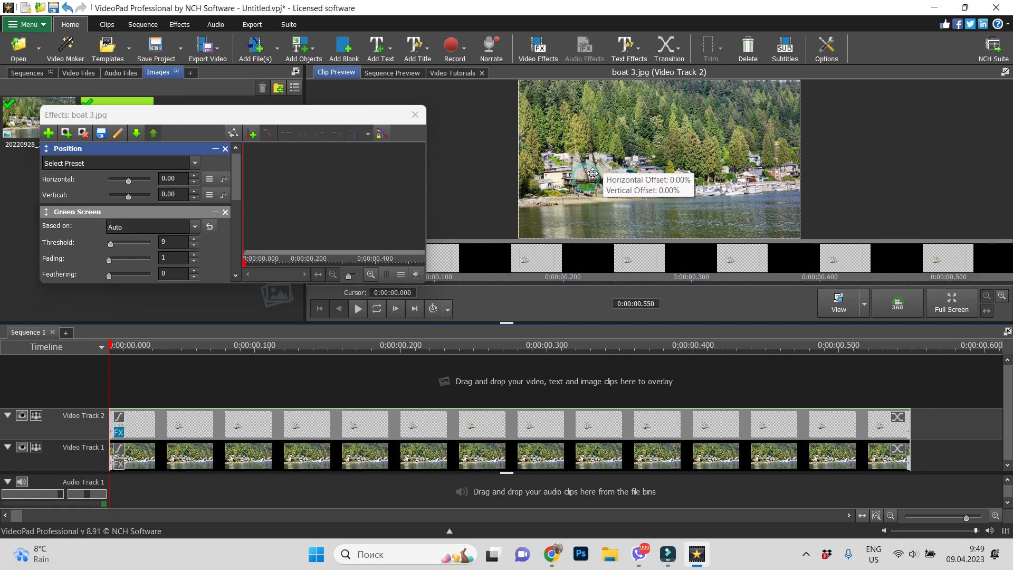
pyautogui.moveTo(593, 174); pyautogui.dragTo(554, 219)
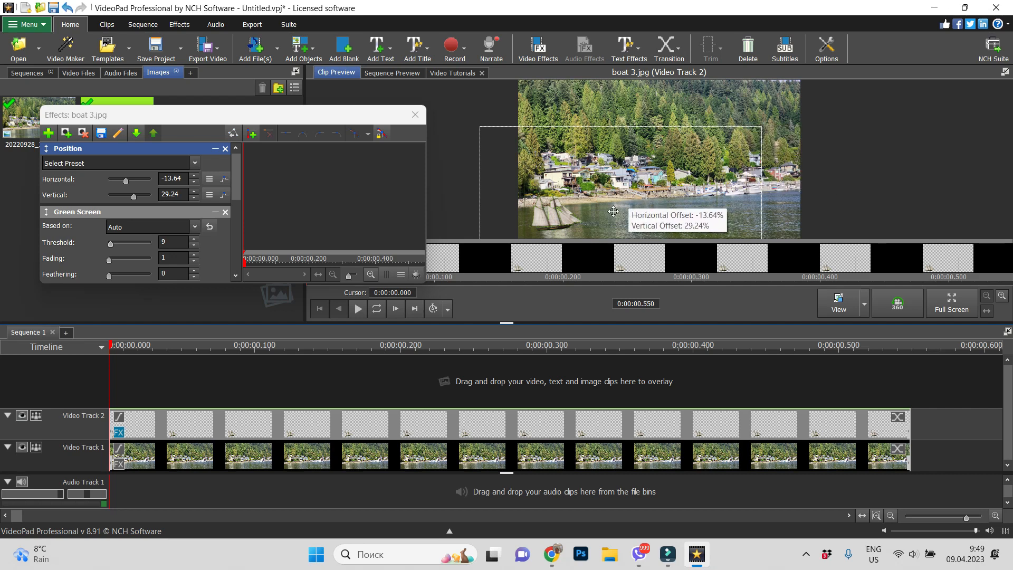
pyautogui.moveTo(607, 214)
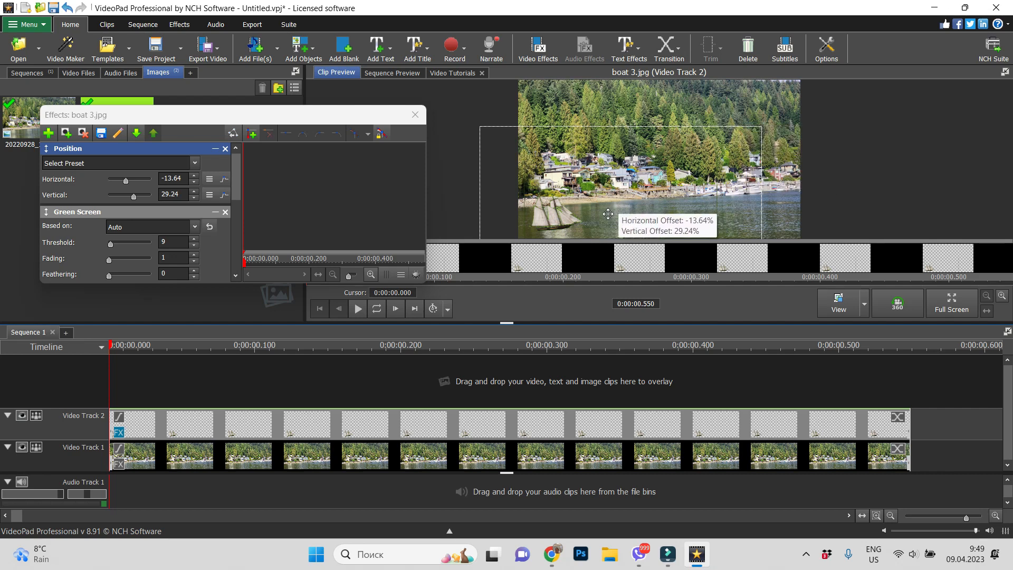
pyautogui.click(251, 133)
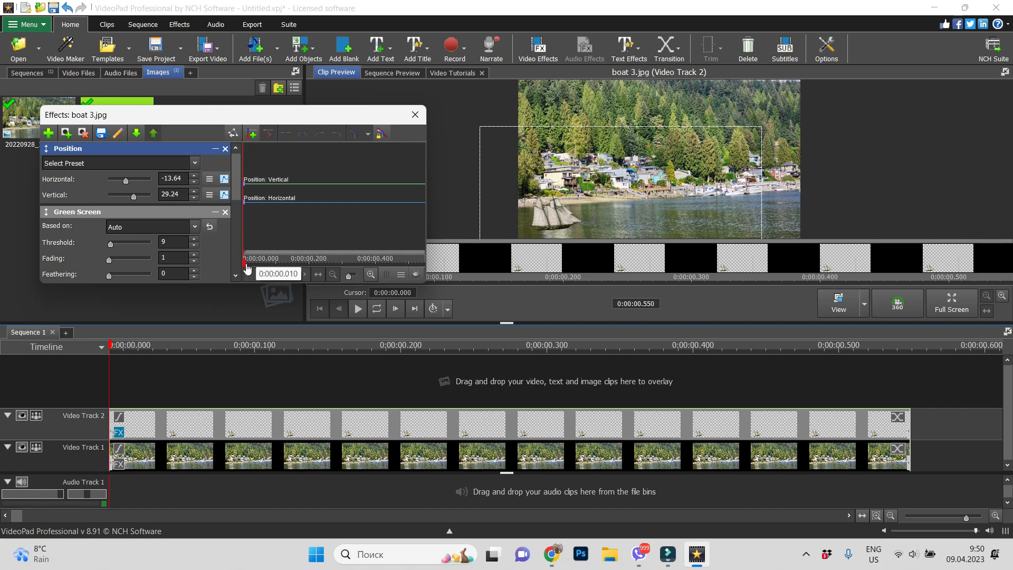
# Step: Set an end-of-clip position keyframe with the boat at the lake's lower right
pyautogui.moveTo(245, 263); pyautogui.dragTo(421, 263)
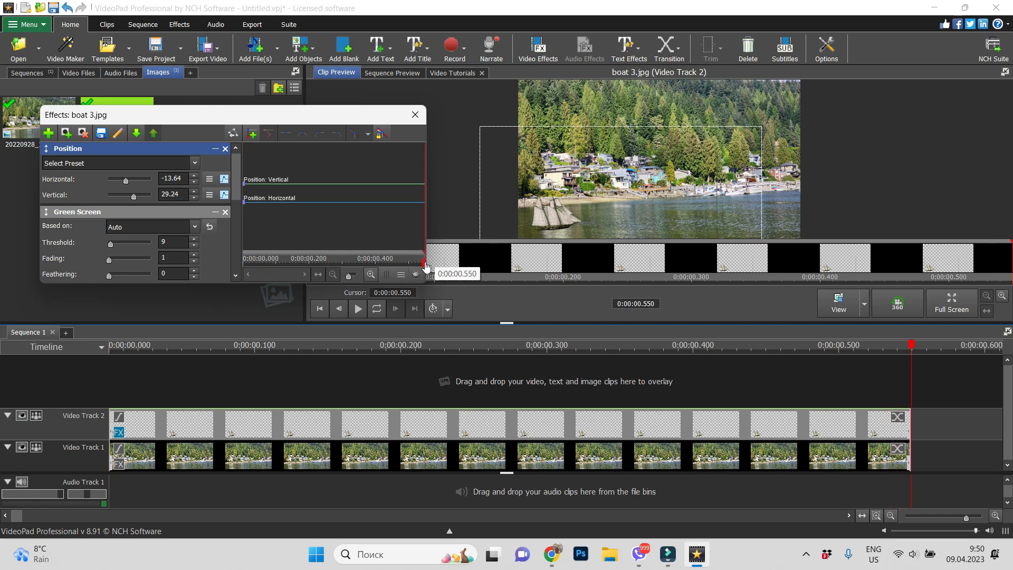
pyautogui.moveTo(570, 159)
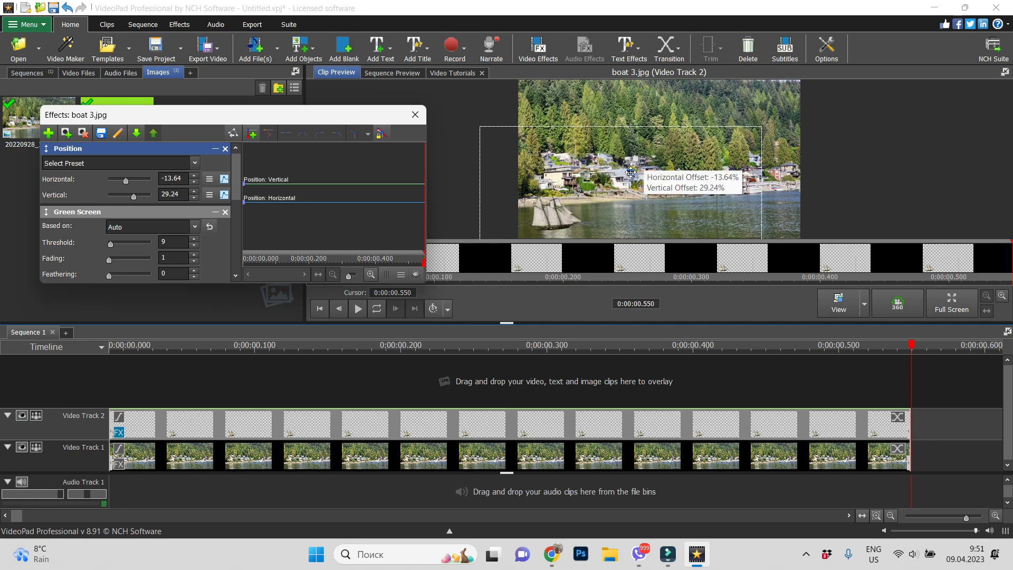
pyautogui.moveTo(630, 171); pyautogui.dragTo(587, 210)
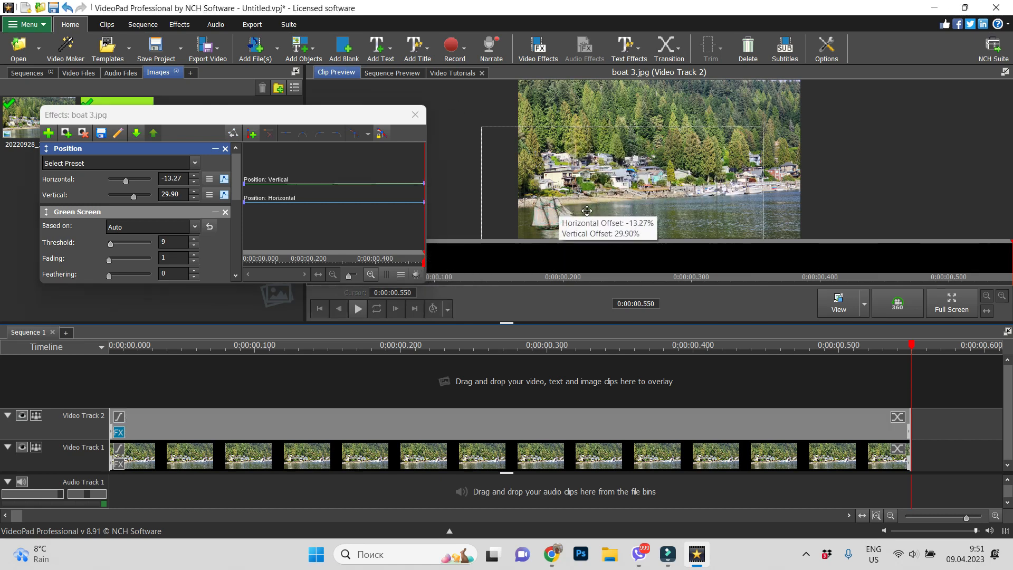
pyautogui.moveTo(587, 210); pyautogui.dragTo(748, 211)
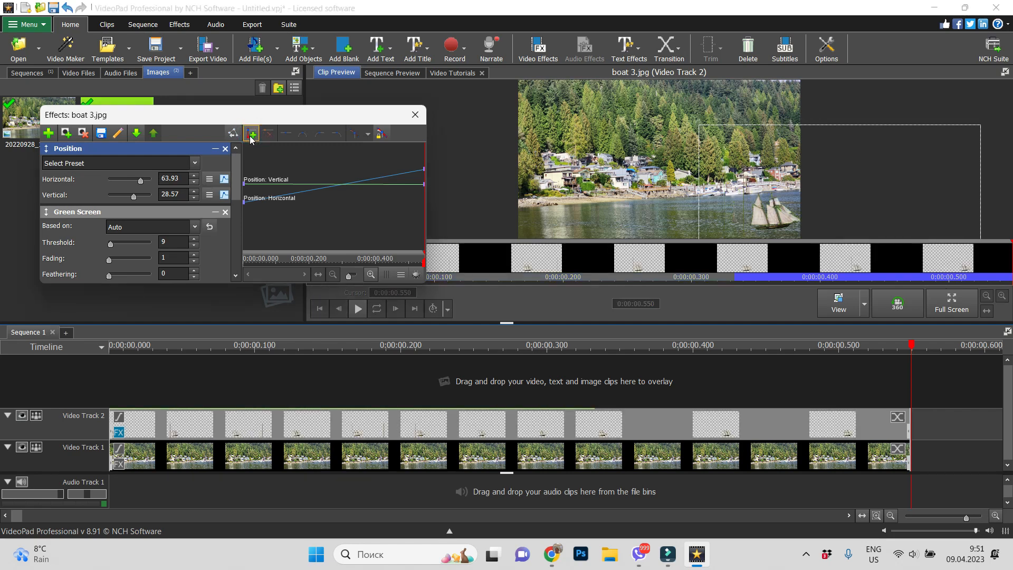
pyautogui.click(415, 115)
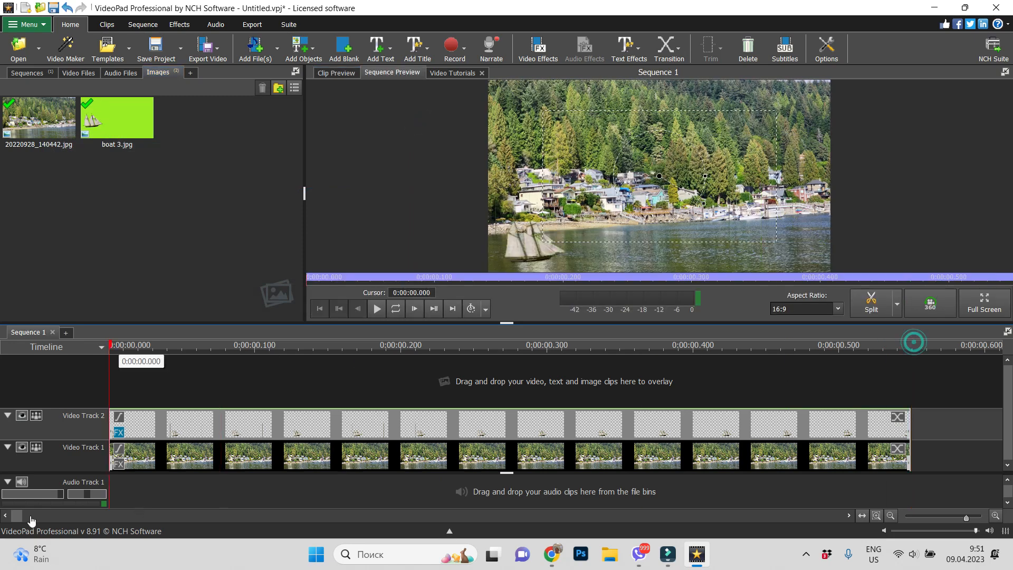
# Step: Play the sequence preview to watch the boat slide across the lake
pyautogui.click(377, 309)
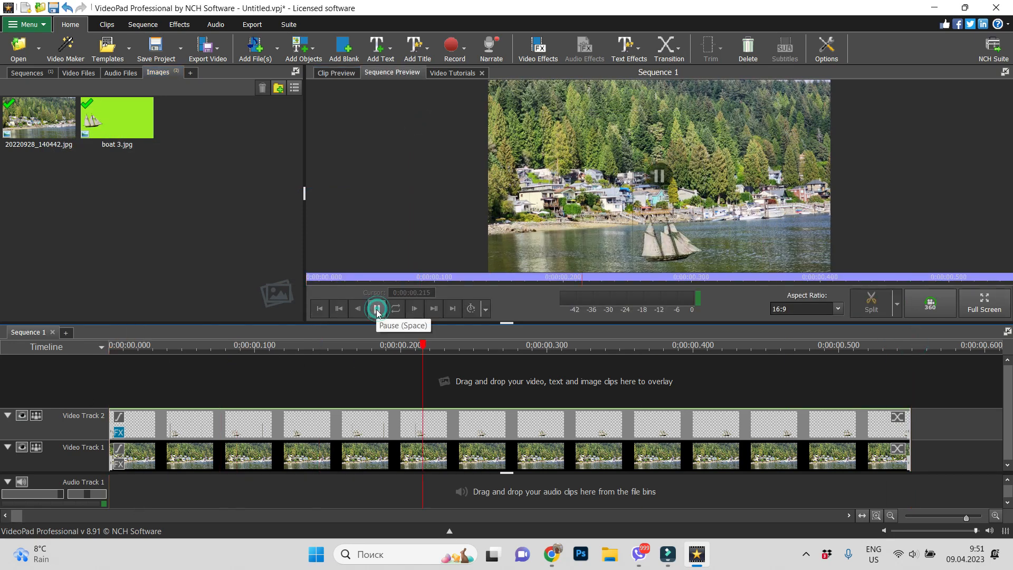
pyautogui.click(376, 309)
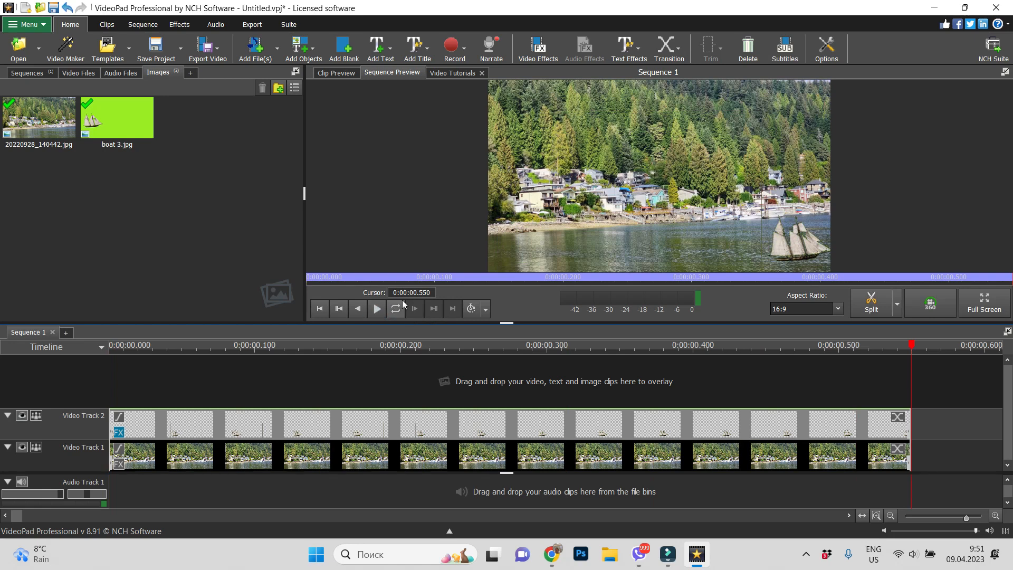
pyautogui.moveTo(922, 373)
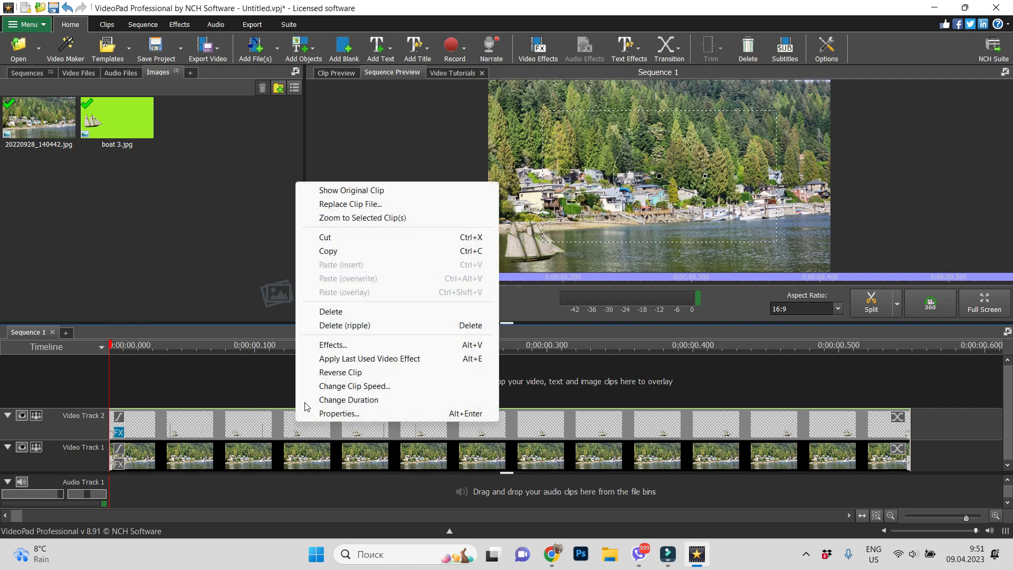
# Step: Change the boat clip speed from 100% to 20%, stretching it to about 2.75 seconds
pyautogui.click(333, 345)
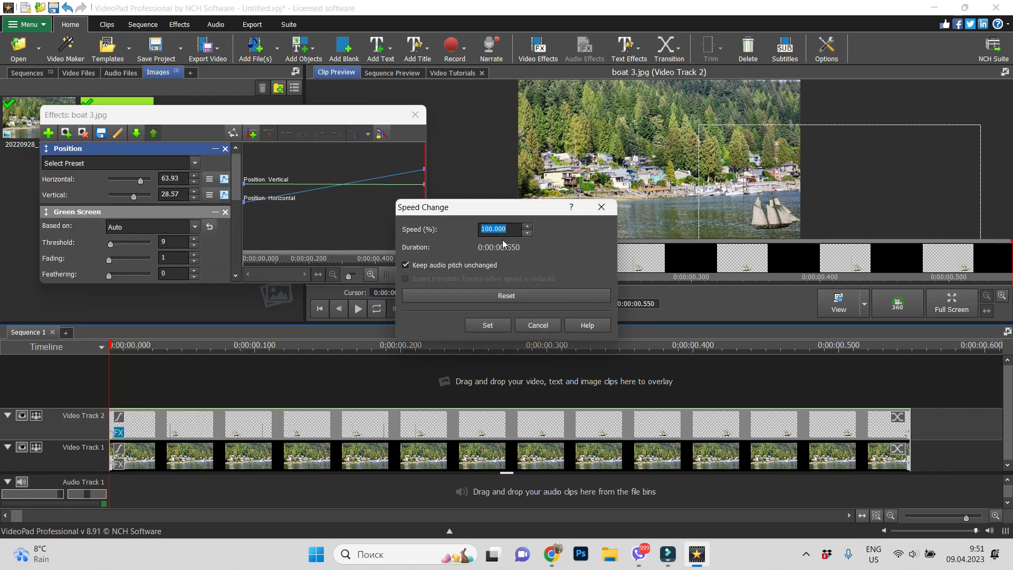
pyautogui.moveTo(499, 229)
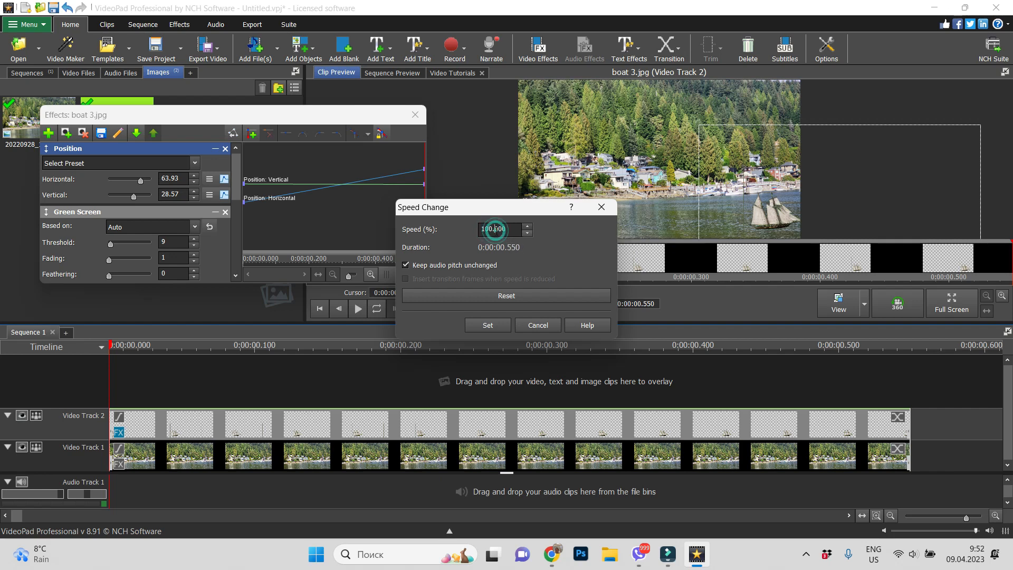
pyautogui.write('1.000')
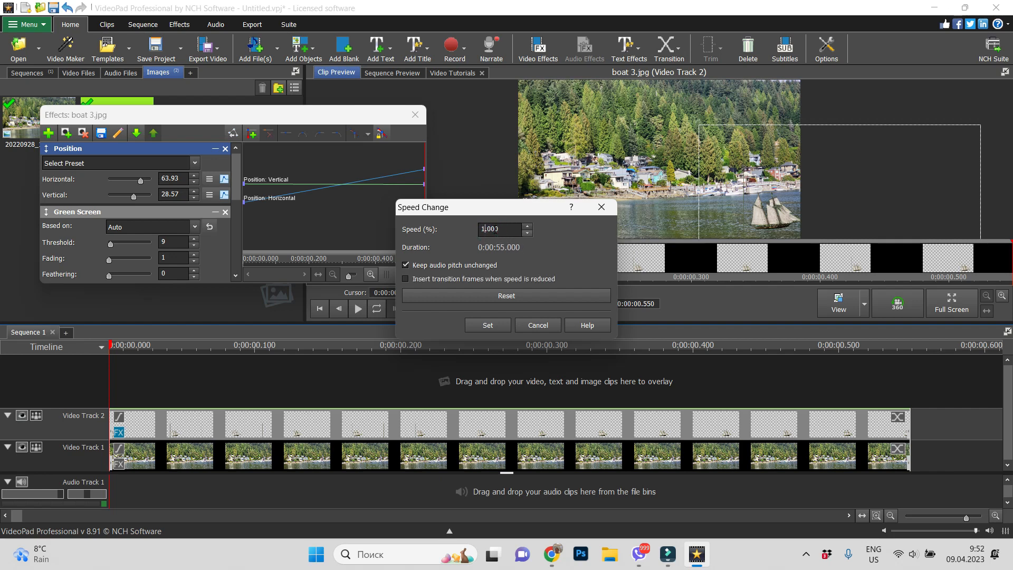
pyautogui.write('20.000')
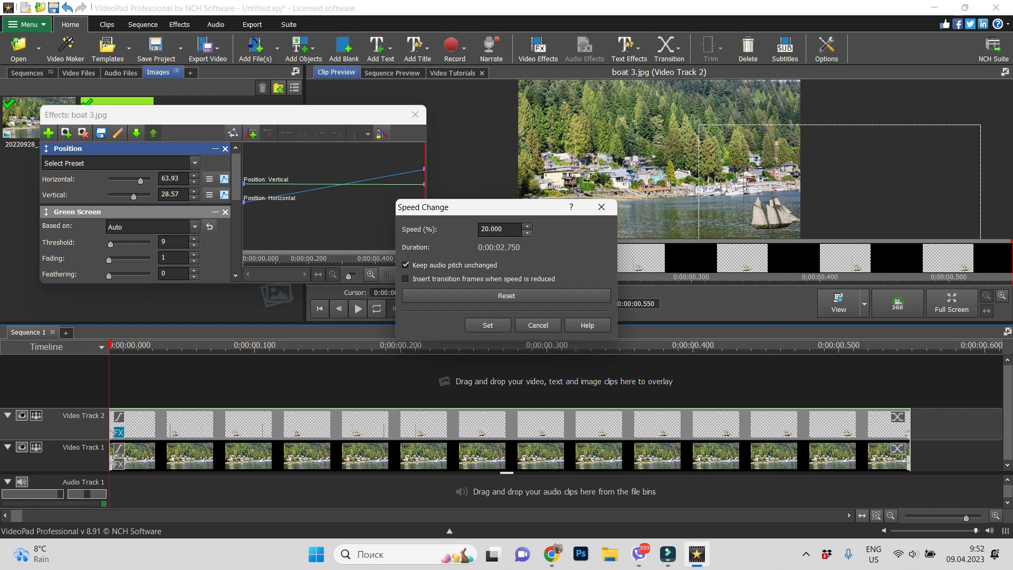
pyautogui.click(488, 326)
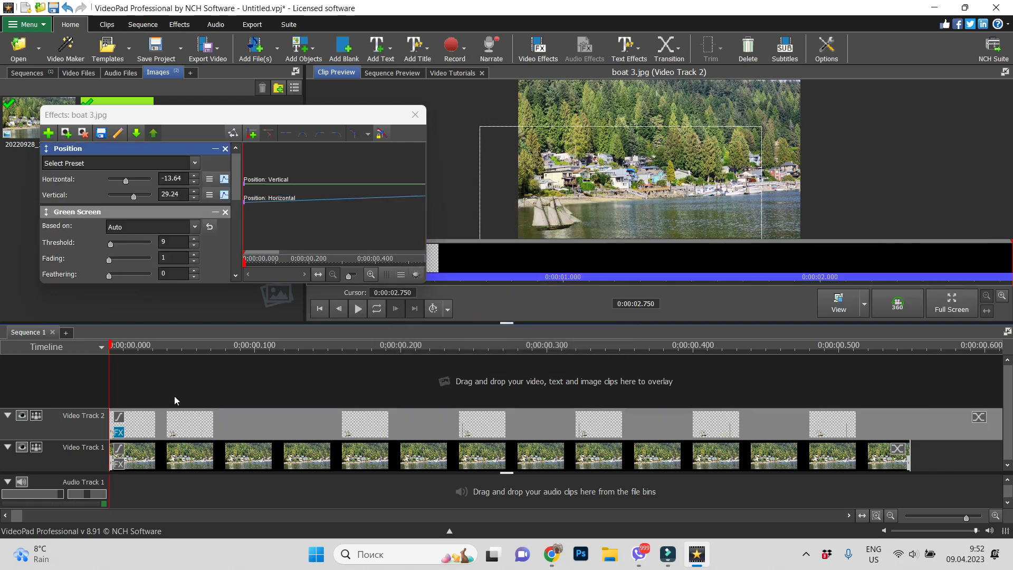
pyautogui.click(358, 309)
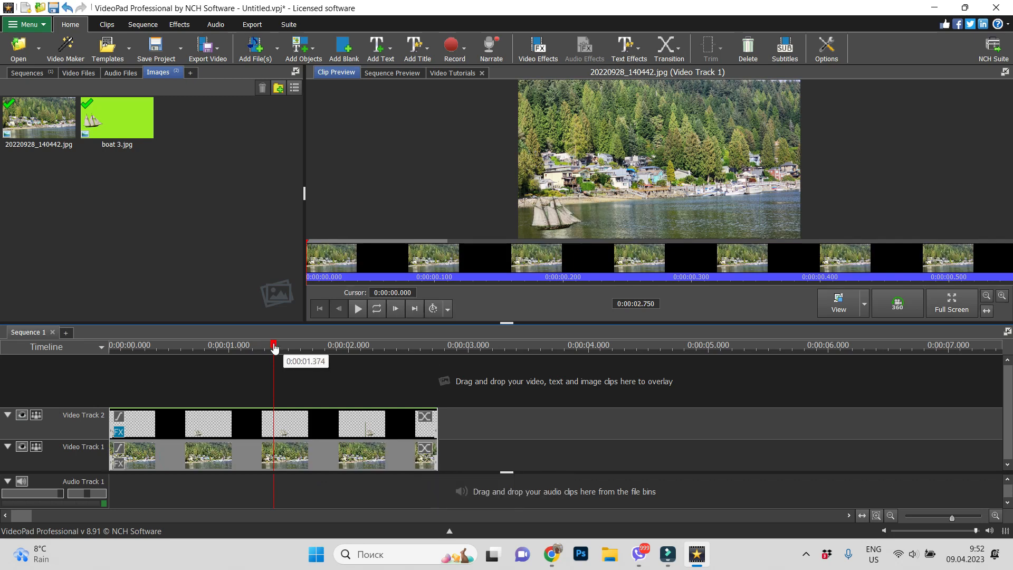
# Step: Play the sequence to check the slower boat slide with the lake photo matched in length
pyautogui.click(372, 309)
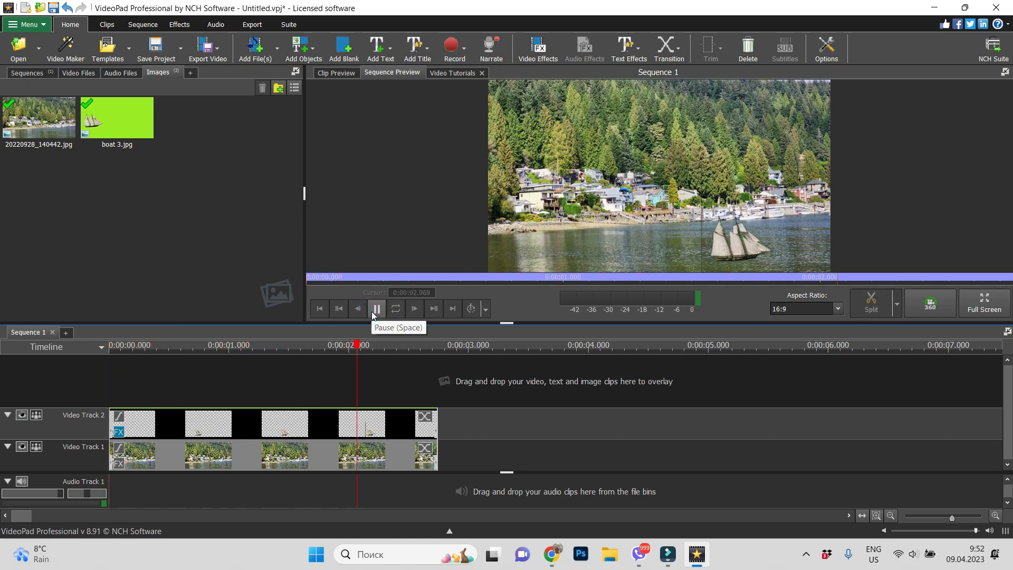
# Step: Play the 2.75-second sequence through until the boat rests at the lake's lower right
pyautogui.click(376, 309)
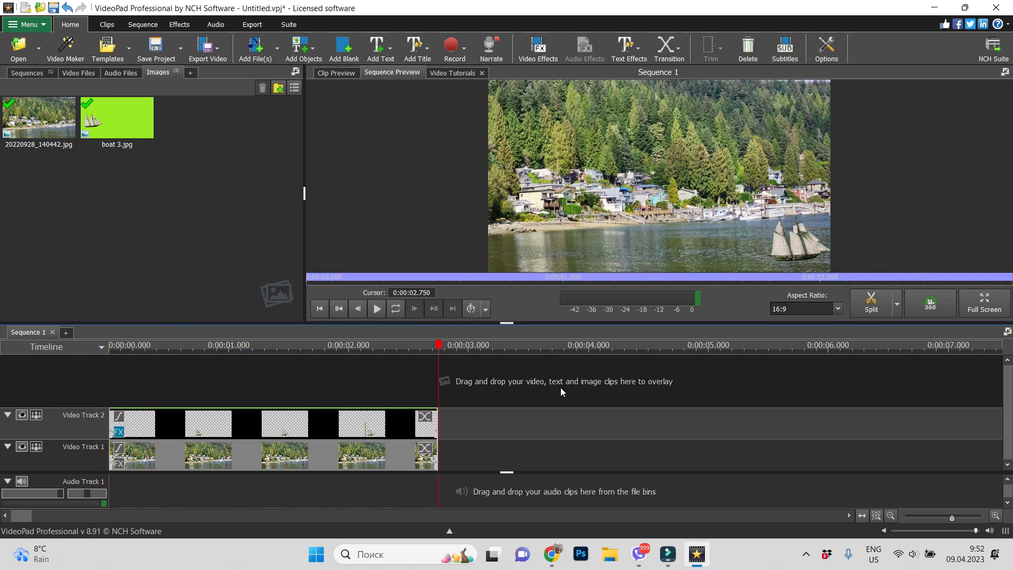
pyautogui.moveTo(562, 393)
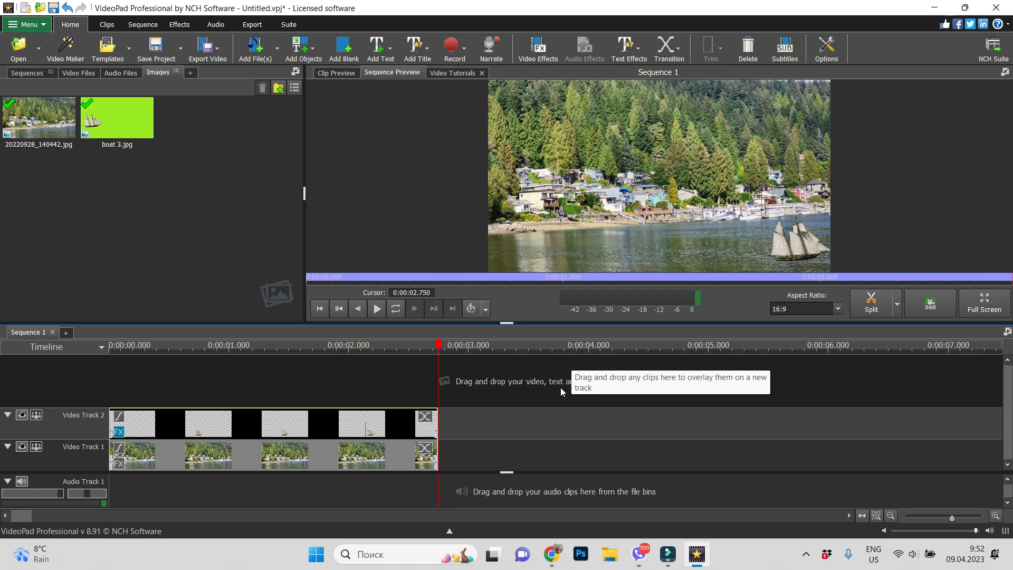